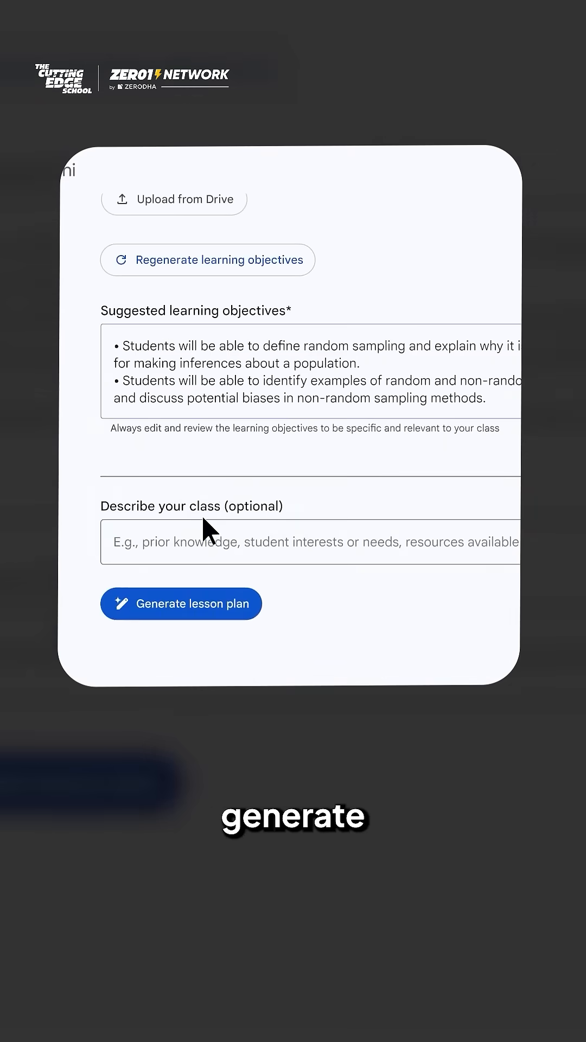
Step: Generate the random sampling lesson plan, then view a student's reading practice accuracy
left_click(180, 603)
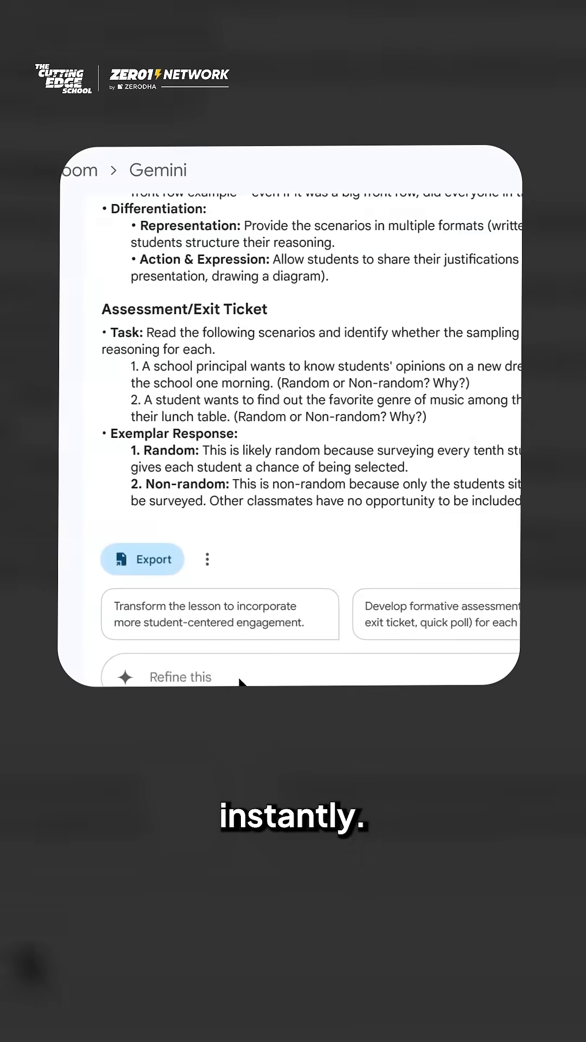
left_click(141, 559)
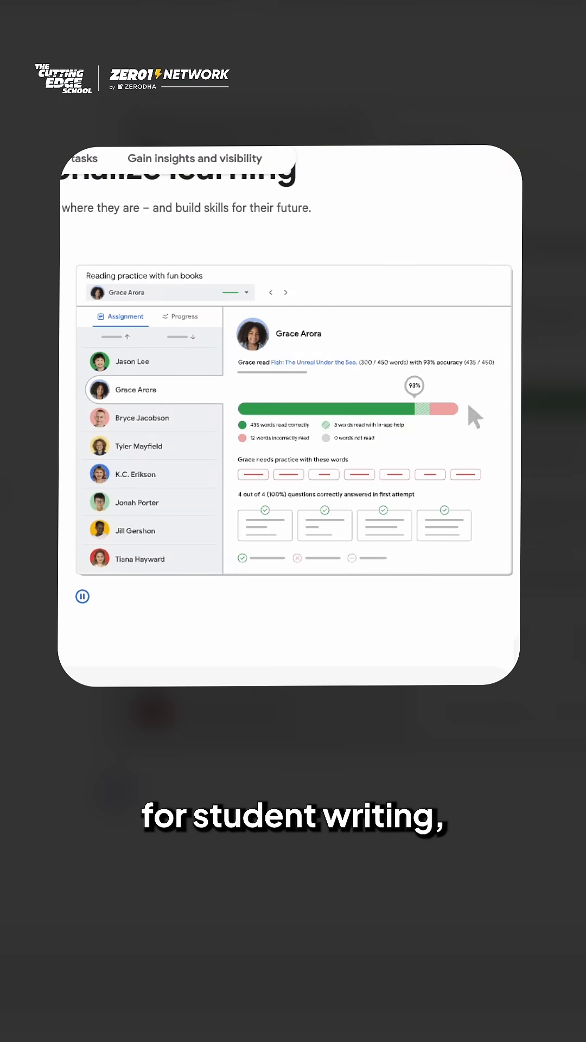
left_click(184, 316)
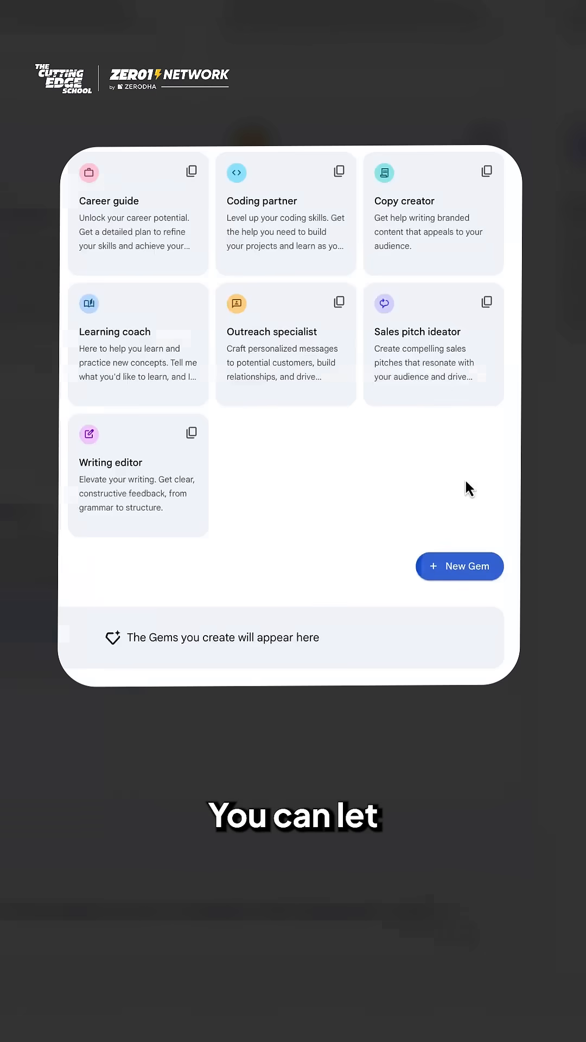
Step: Create and save the 'Customer Enquiries Responder' Gem from the Gems manager
left_click(459, 567)
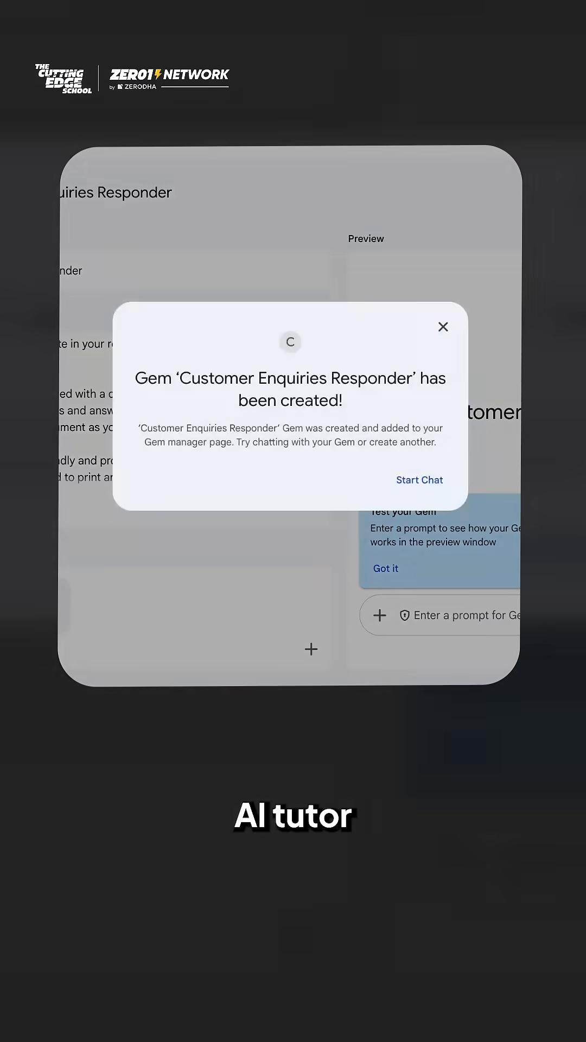
left_click(419, 479)
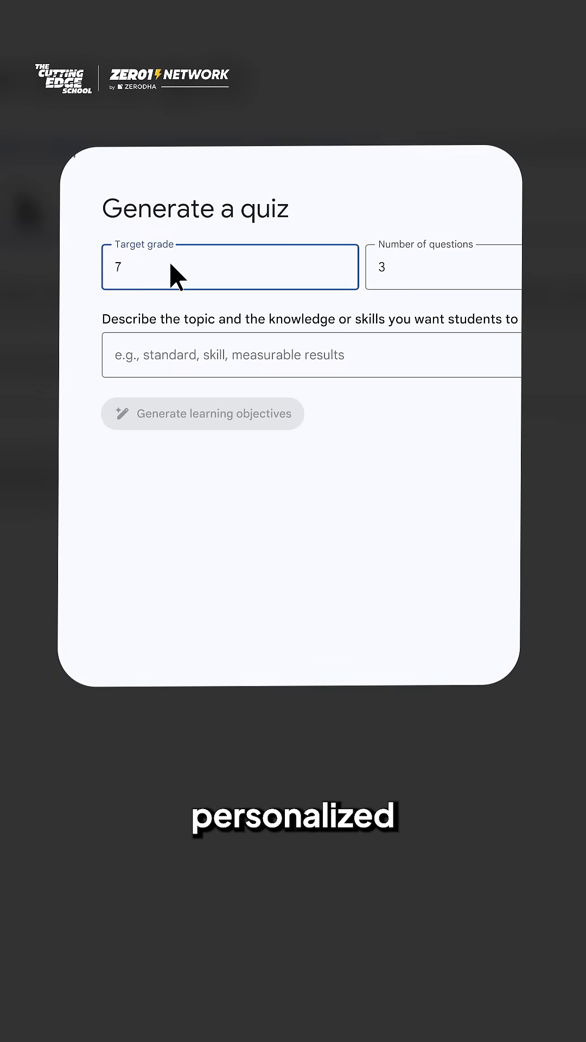
Step: Begin a Gemini-generated quiz for grade 7 with 3 questions
left_click(203, 413)
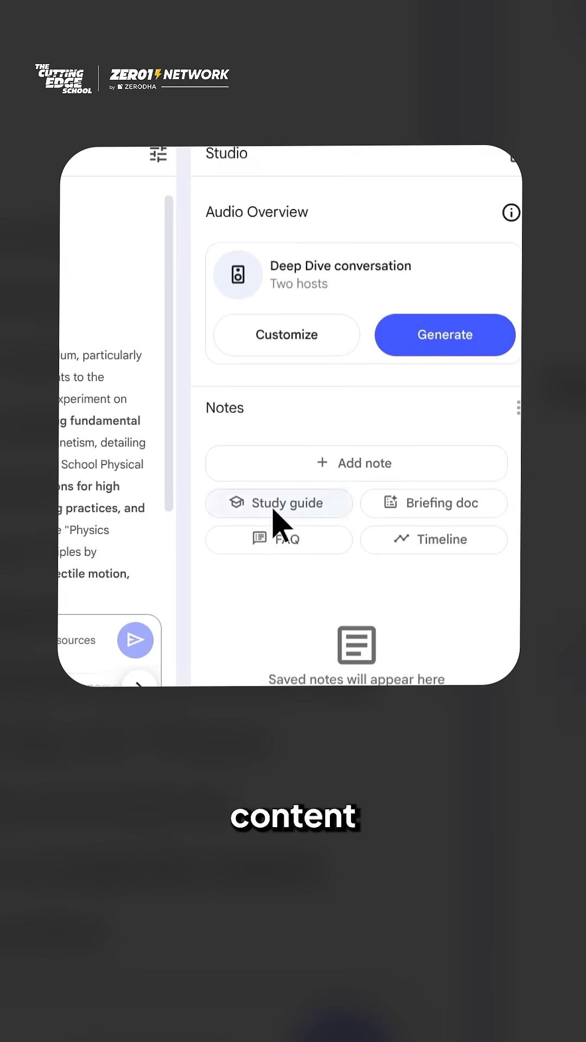
Step: Add a study guide note and generate the 'Unit 2 Study Guide' audio overview
left_click(279, 503)
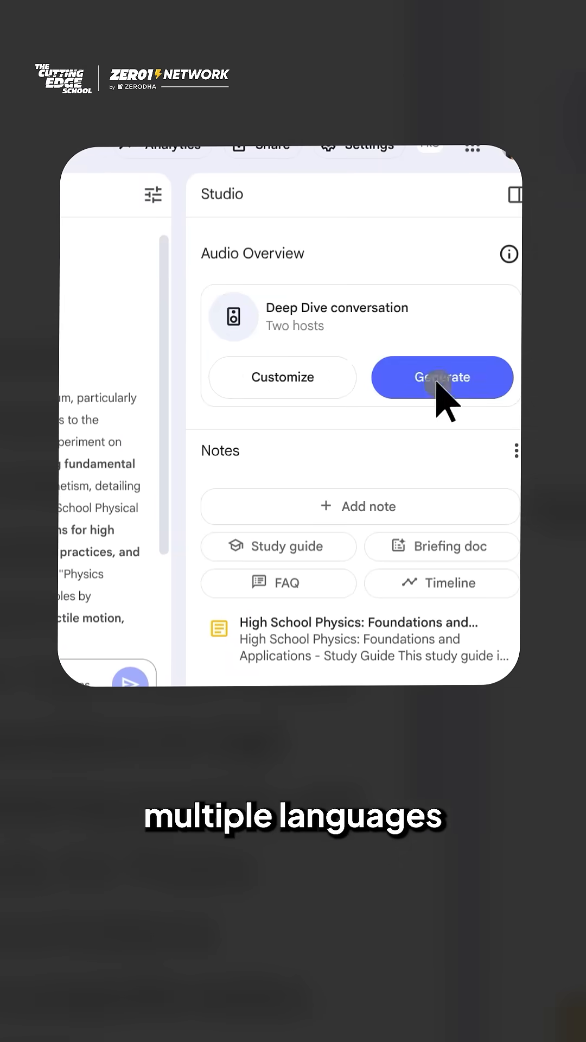
left_click(442, 378)
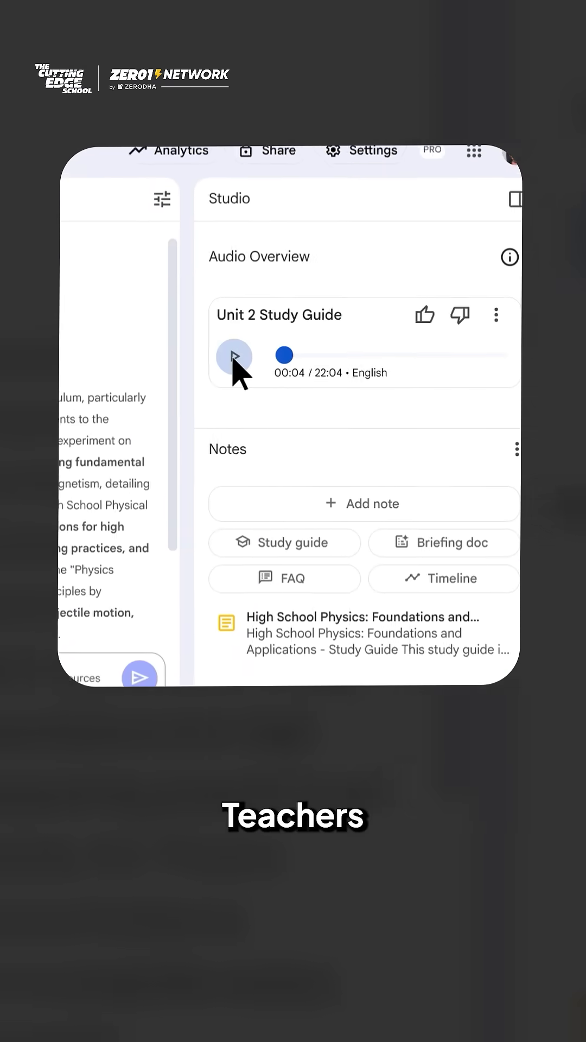